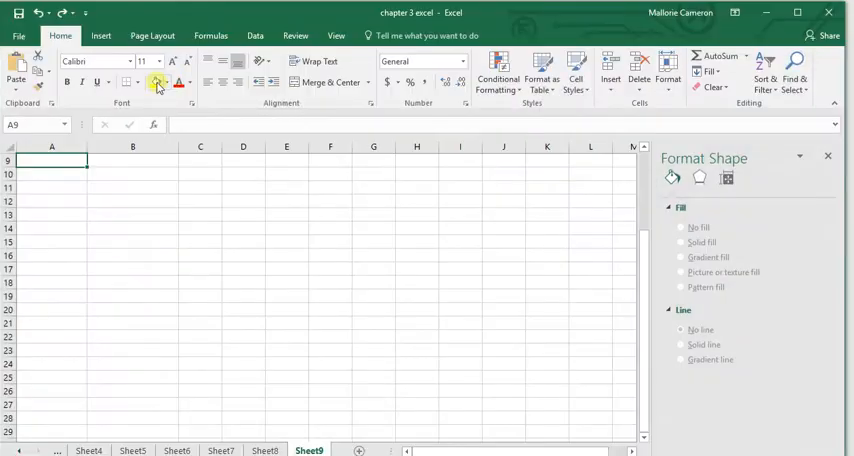
# Paste the second data block below the first and delete its repeated Time (h)/Population header row
pyautogui.press('ctrl+v')
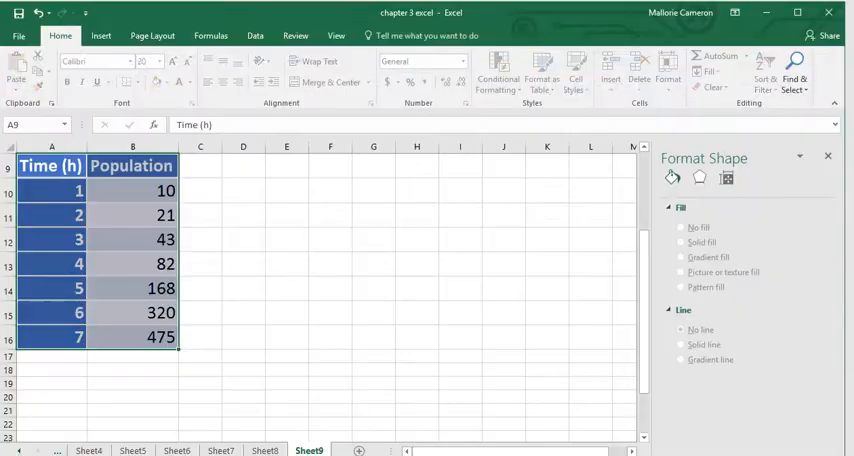
pyautogui.scroll(-3)
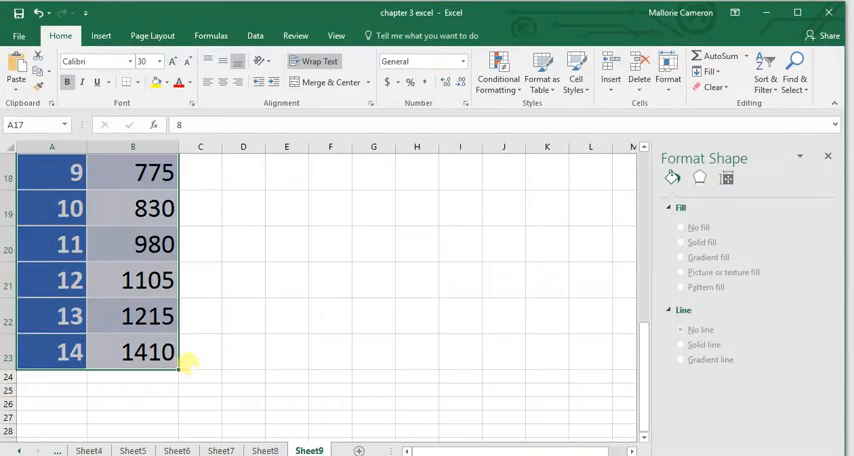
pyautogui.scroll(3)
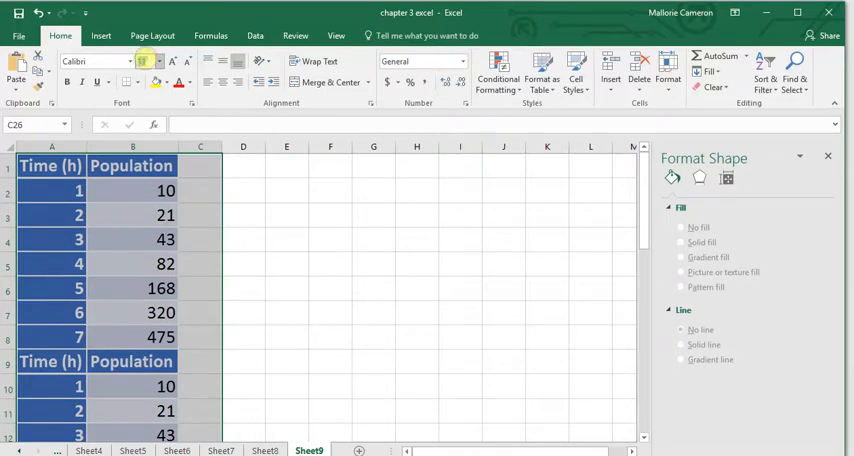
pyautogui.scroll(-3)
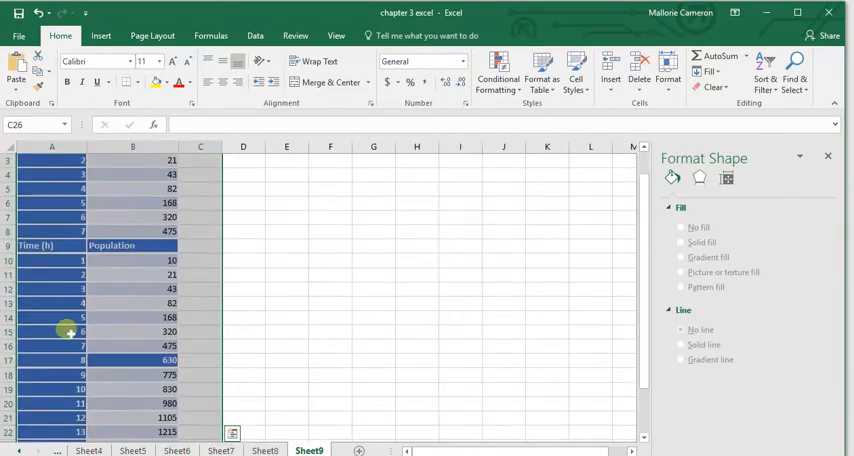
pyautogui.rightClick(52, 244)
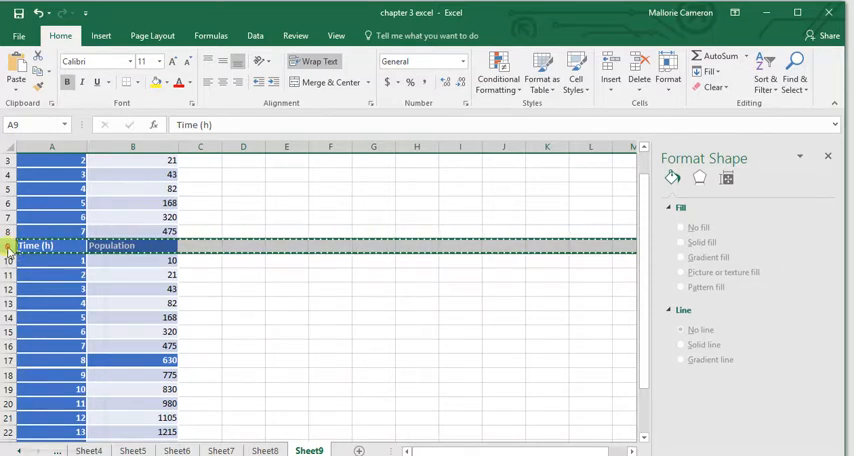
pyautogui.click(242, 260)
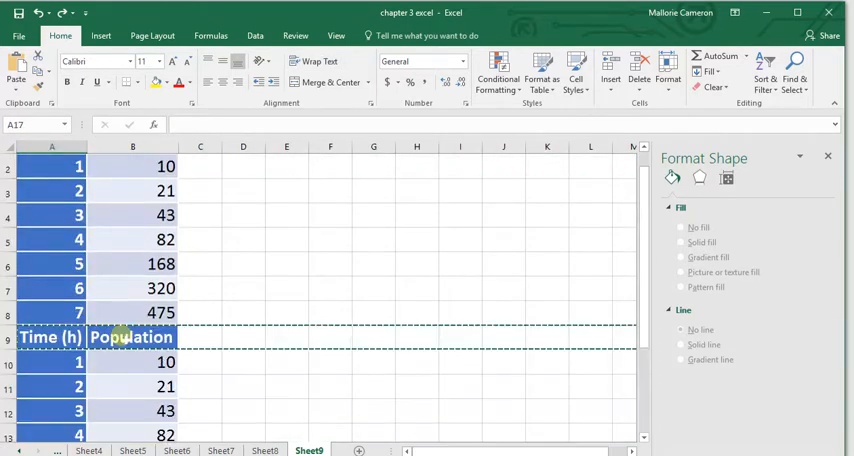
# Remove the blank rows so hours 8-14 follow hour 7 in one continuous table
pyautogui.scroll(-3)
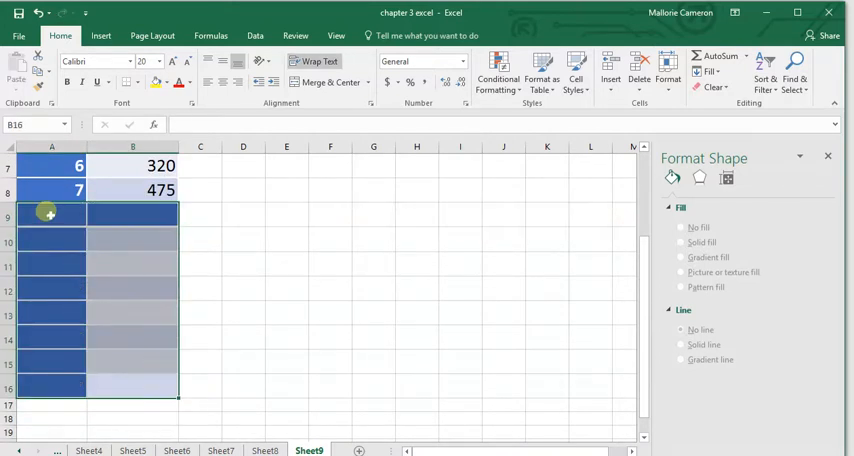
pyautogui.click(52, 216)
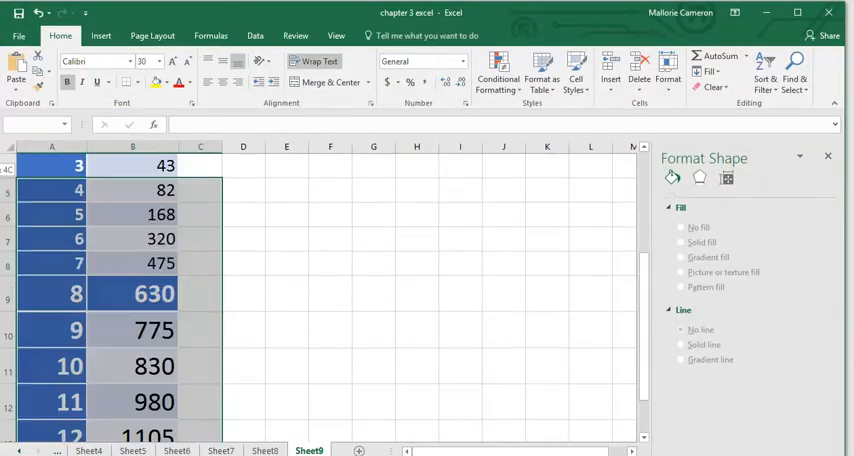
pyautogui.scroll(3)
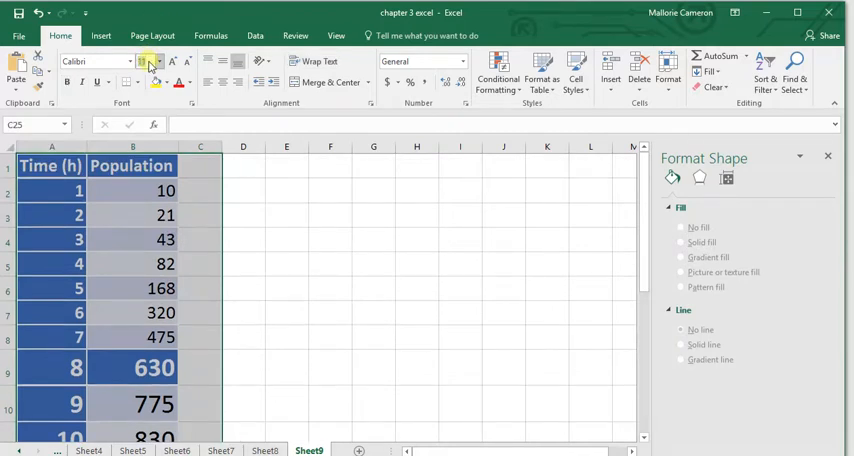
pyautogui.scroll(3)
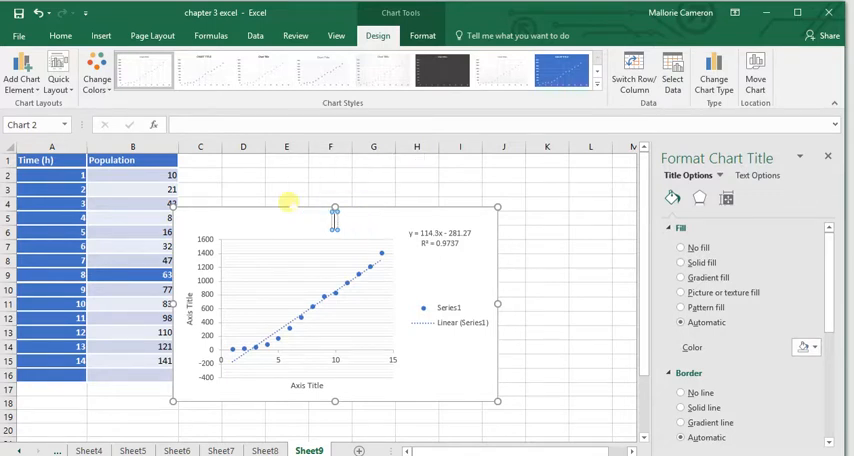
# Title the scatter chart 'Population of Bacteria over Time'
pyautogui.write('Population of Bacteria over Tim')
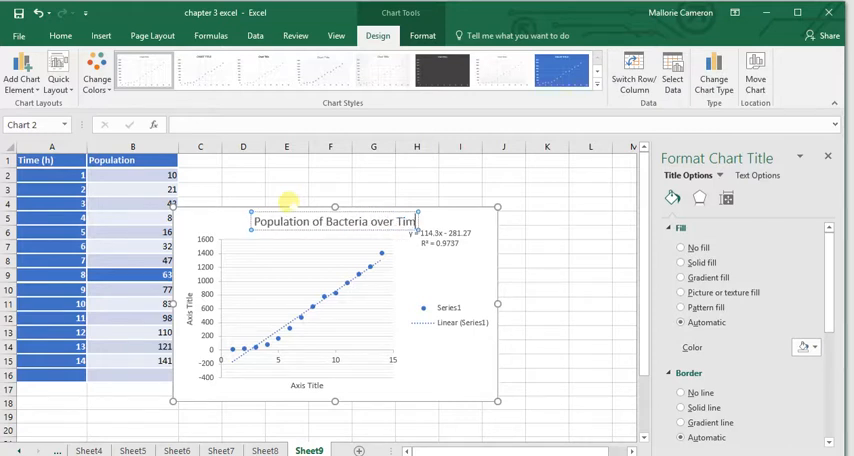
pyautogui.click(308, 384)
pyautogui.write('Time (h)')
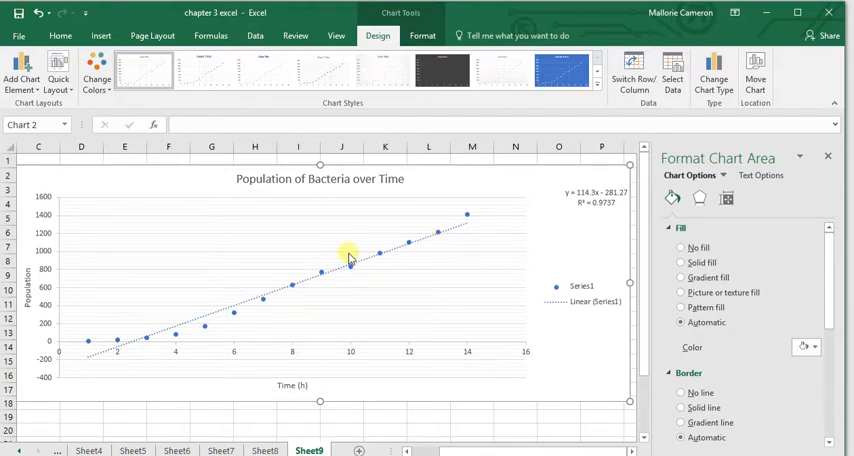
# Add a second trendline to the chart and set it to Exponential
pyautogui.click(20, 78)
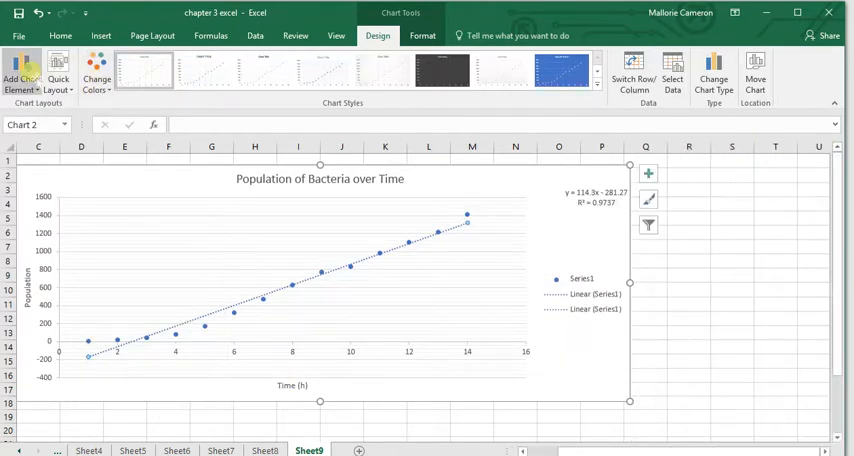
pyautogui.click(40, 250)
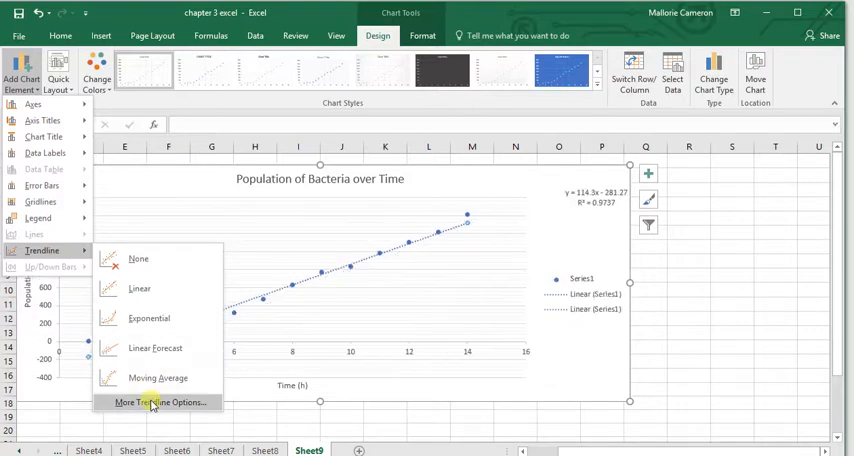
pyautogui.click(160, 402)
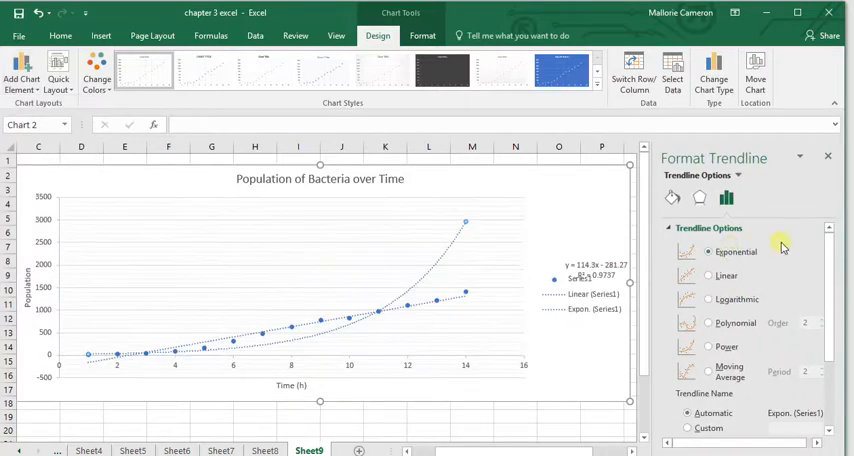
pyautogui.moveTo(416, 336)
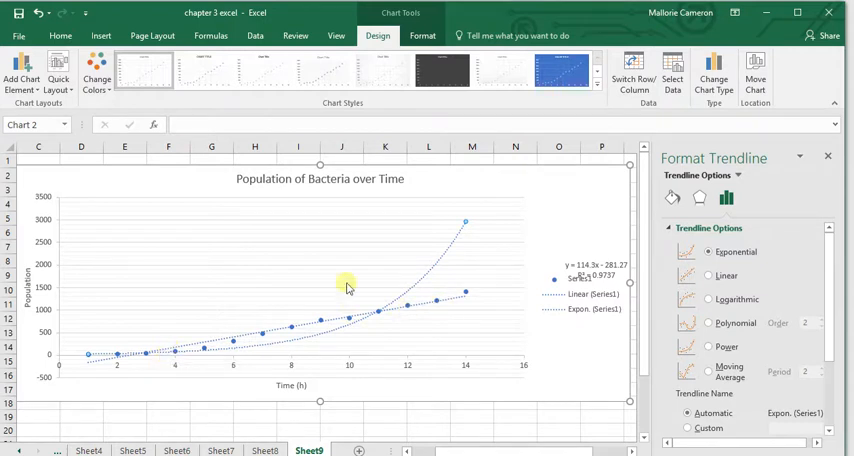
pyautogui.moveTo(284, 264)
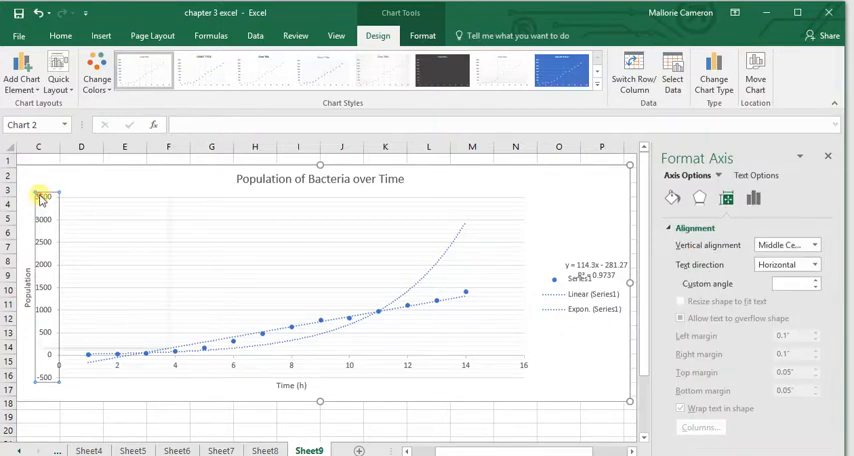
# Set the vertical axis Maximum bound to 1500 in Format Axis and finish formatting
pyautogui.rightClick(42, 196)
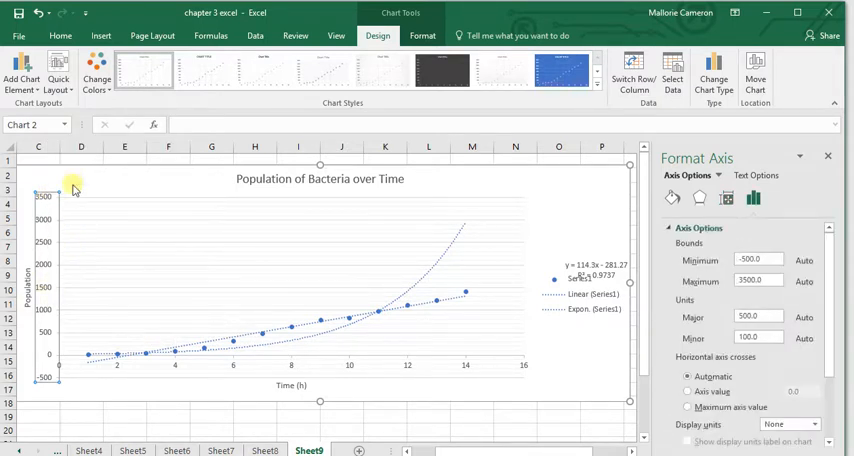
pyautogui.moveTo(444, 232)
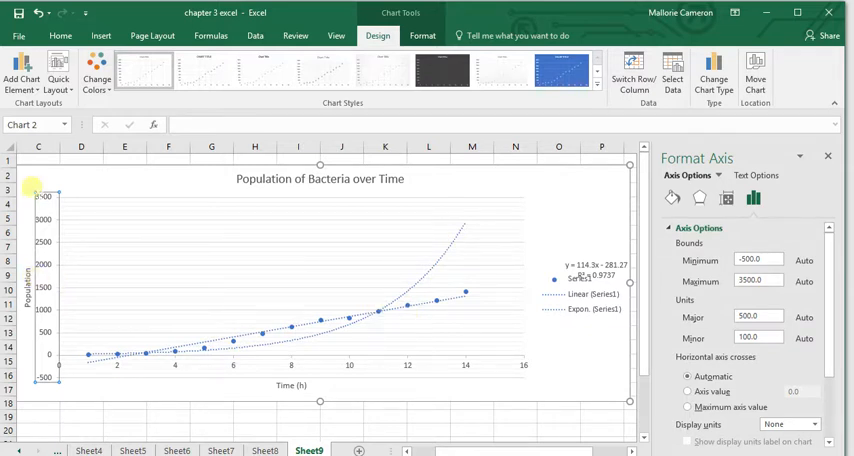
pyautogui.tripleClick(756, 280)
pyautogui.write('1500')
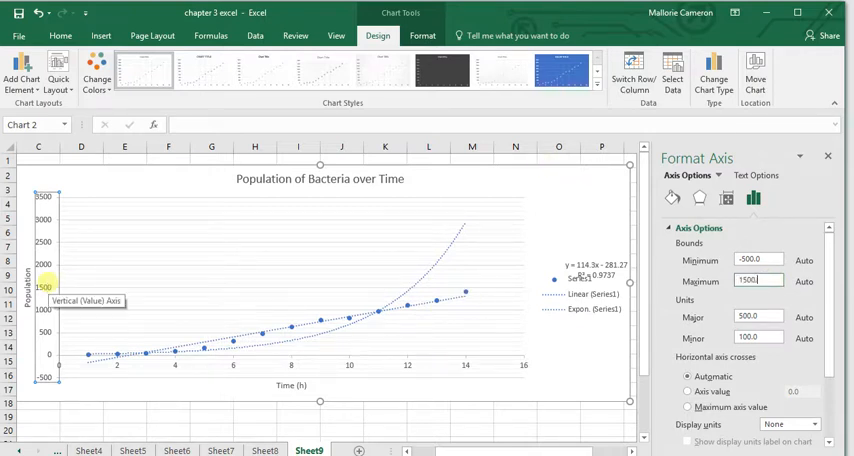
pyautogui.scroll(-3)
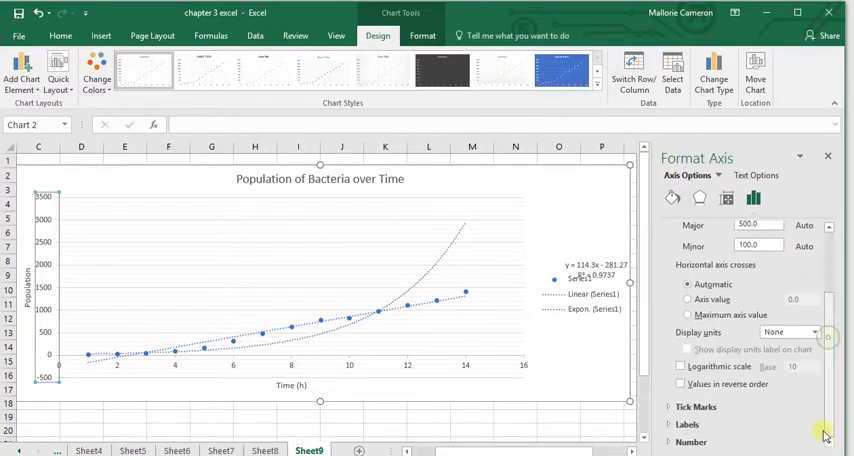
pyautogui.click(676, 228)
pyautogui.write('1500')
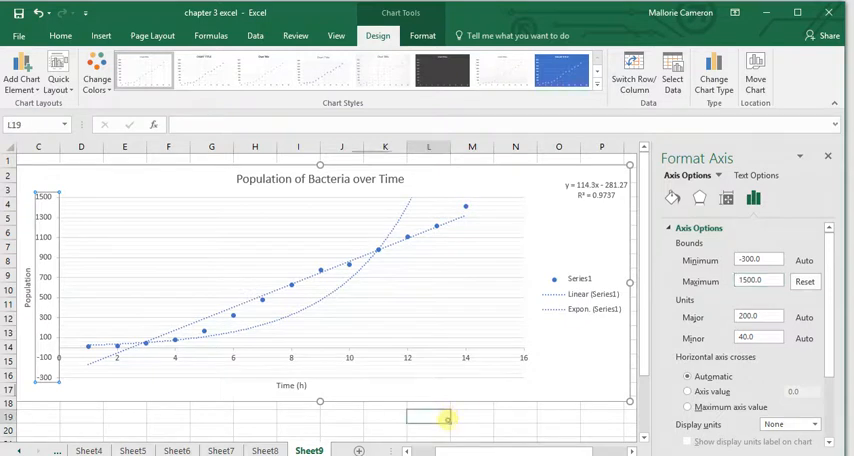
pyautogui.click(464, 276)
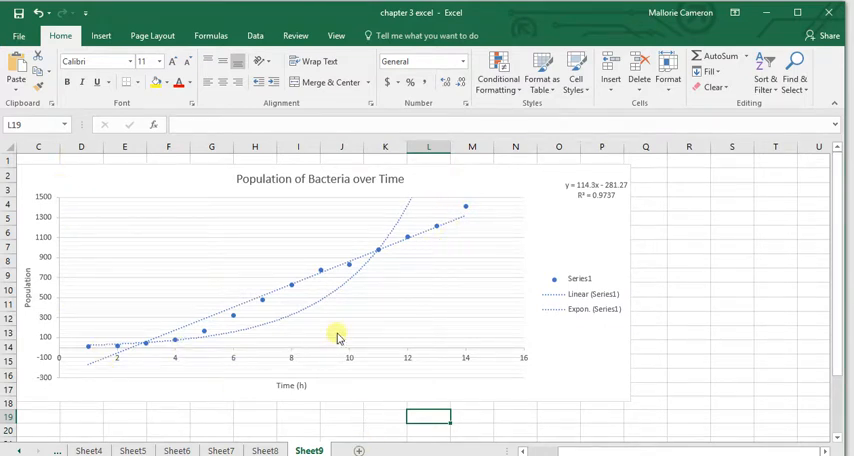
# Go to Sheet7 and select its Bacteria chart
pyautogui.click(220, 448)
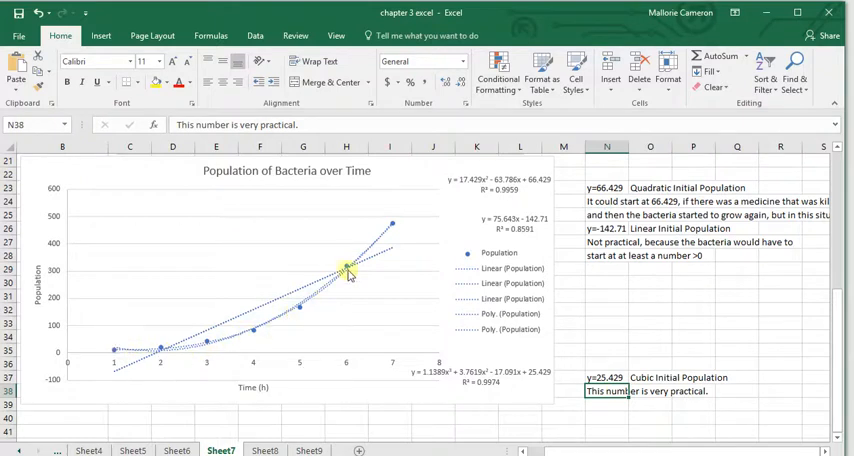
pyautogui.scroll(3)
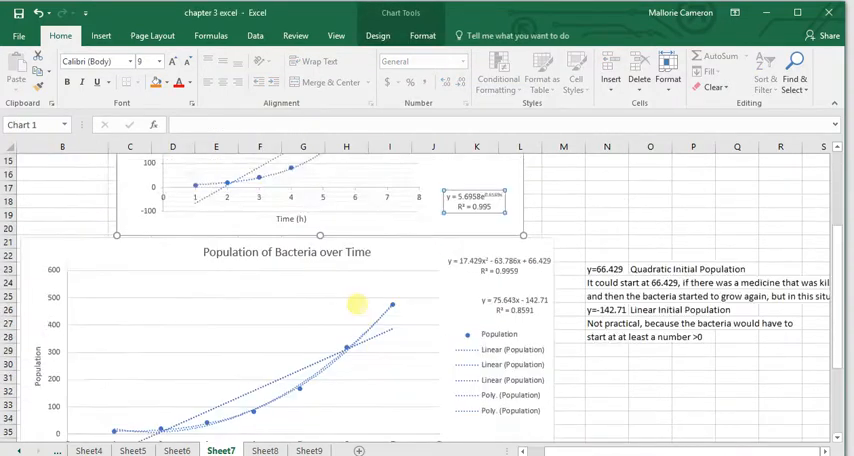
pyautogui.scroll(-3)
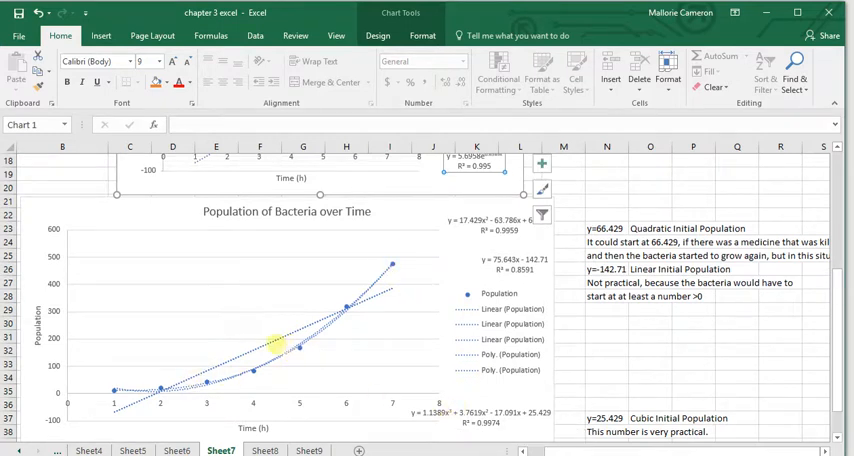
pyautogui.moveTo(314, 300)
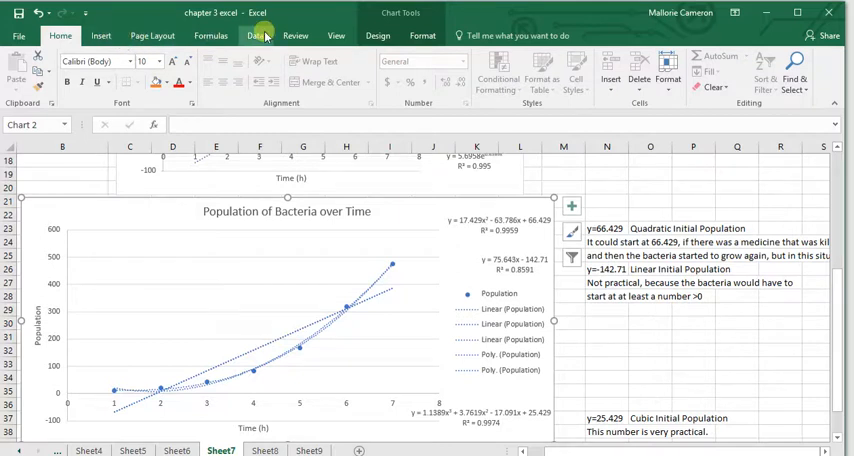
pyautogui.click(100, 36)
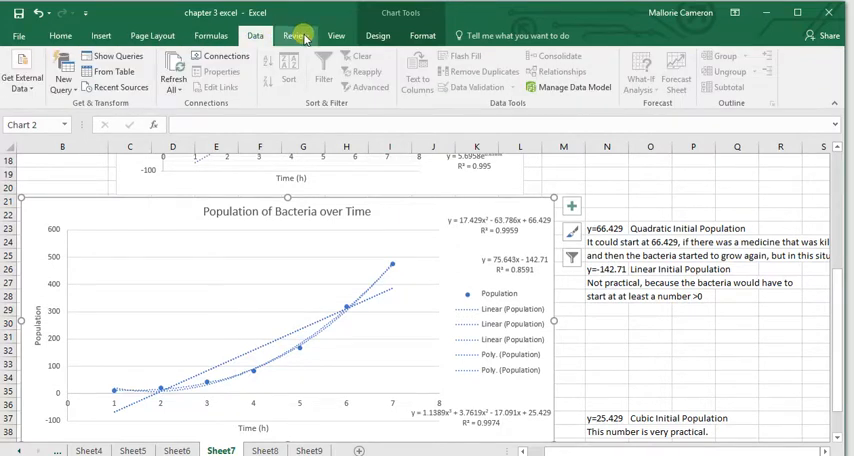
pyautogui.click(336, 36)
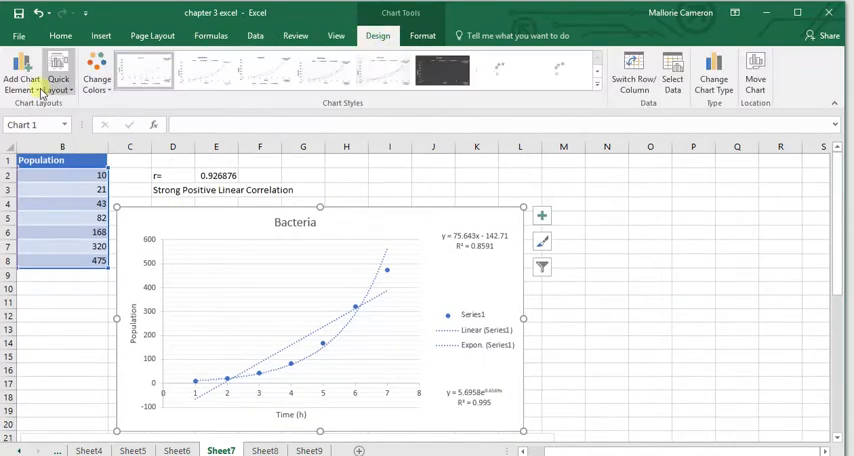
# Add an exponential trendline displaying its equation and R² value
pyautogui.click(28, 82)
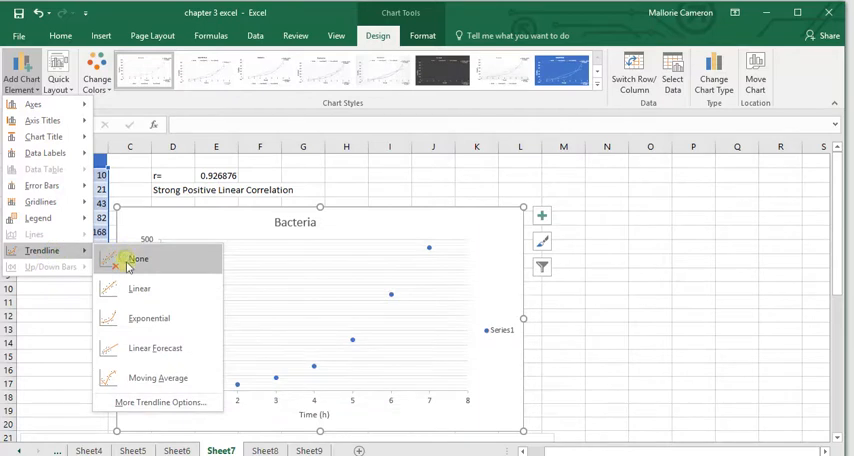
pyautogui.click(160, 400)
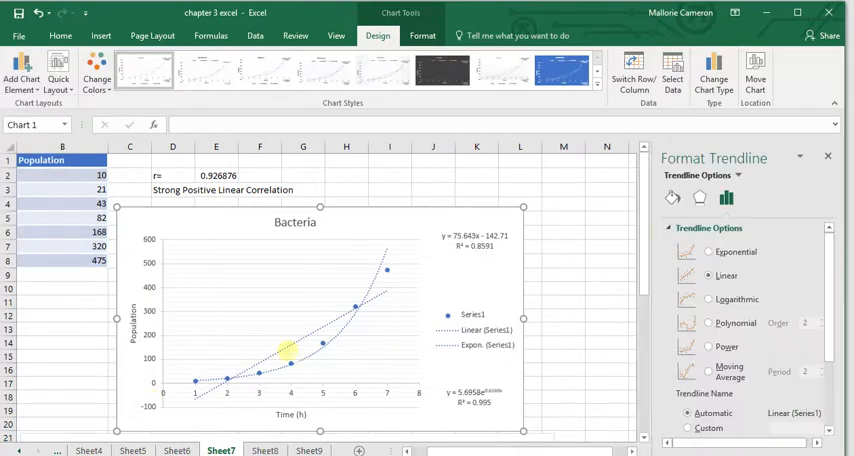
pyautogui.scroll(-3)
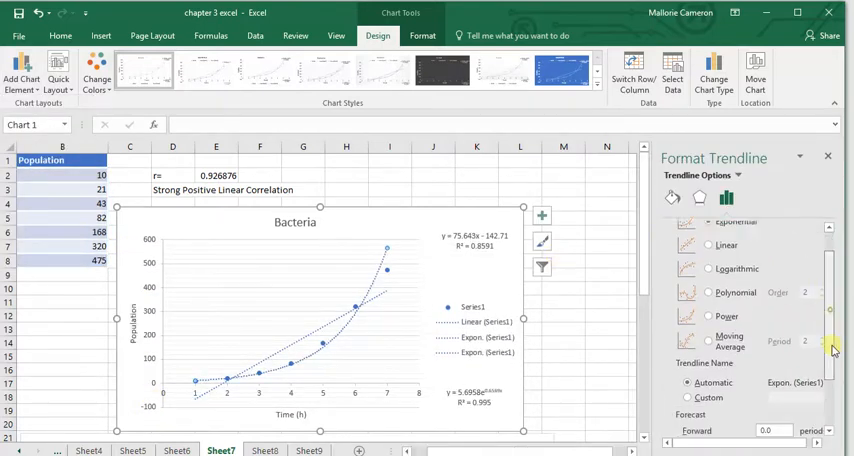
pyautogui.scroll(-3)
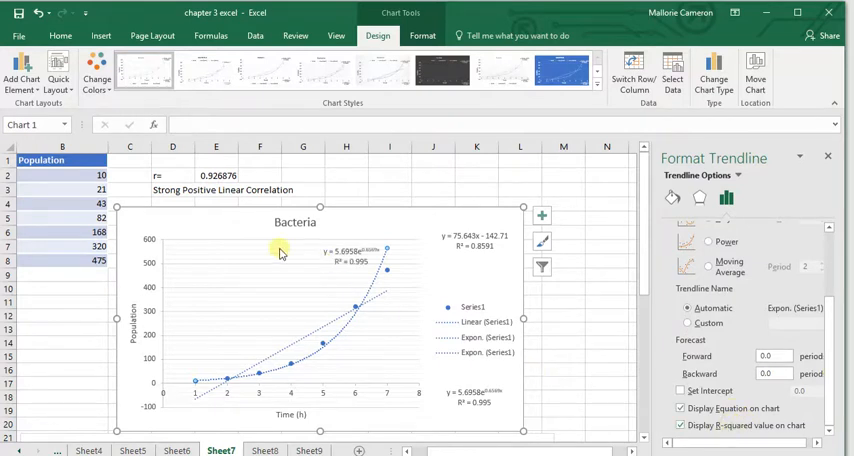
pyautogui.click(350, 256)
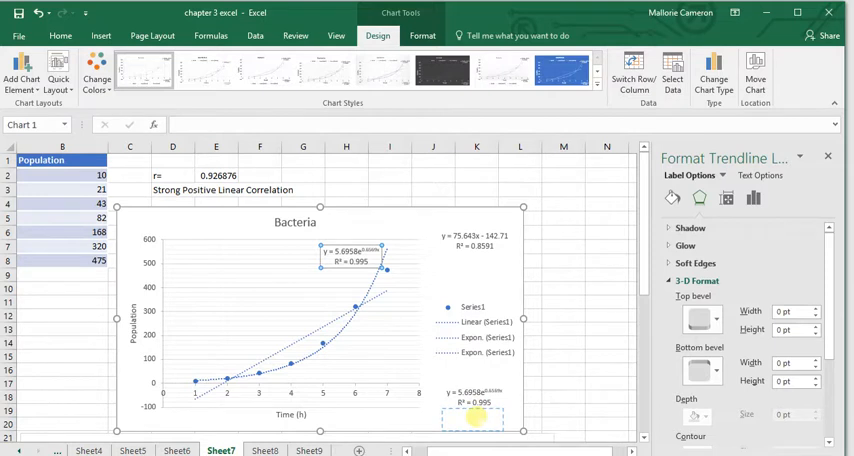
pyautogui.click(384, 258)
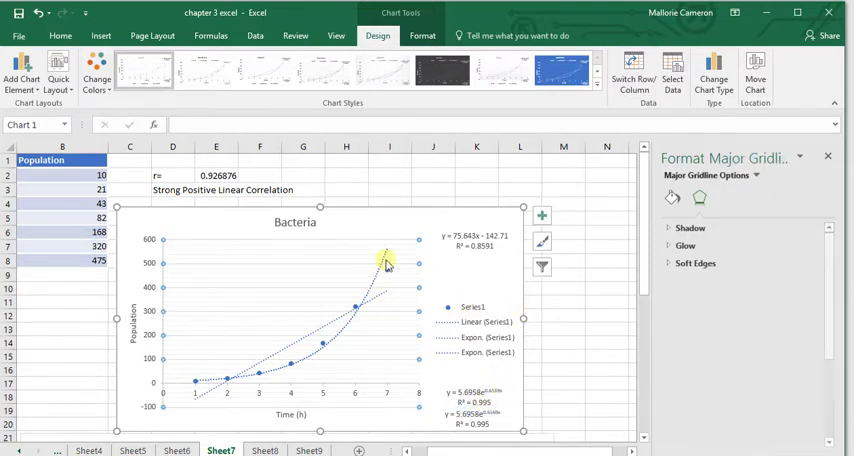
pyautogui.moveTo(370, 350)
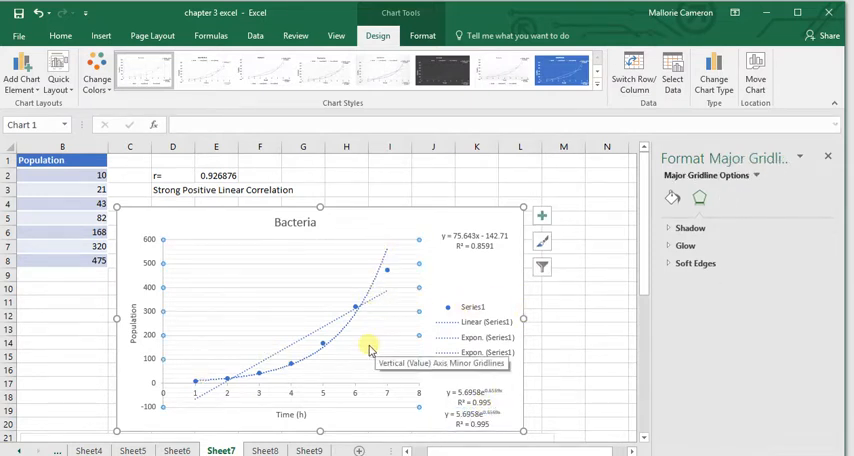
pyautogui.moveTo(348, 260)
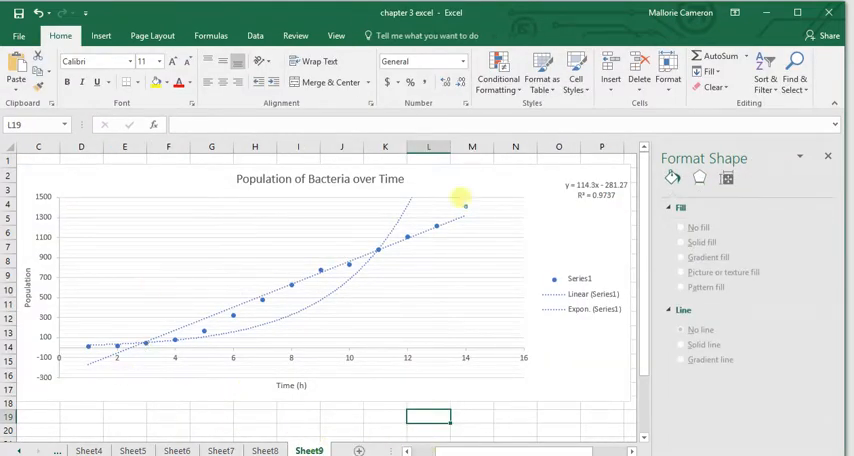
pyautogui.moveTo(72, 268)
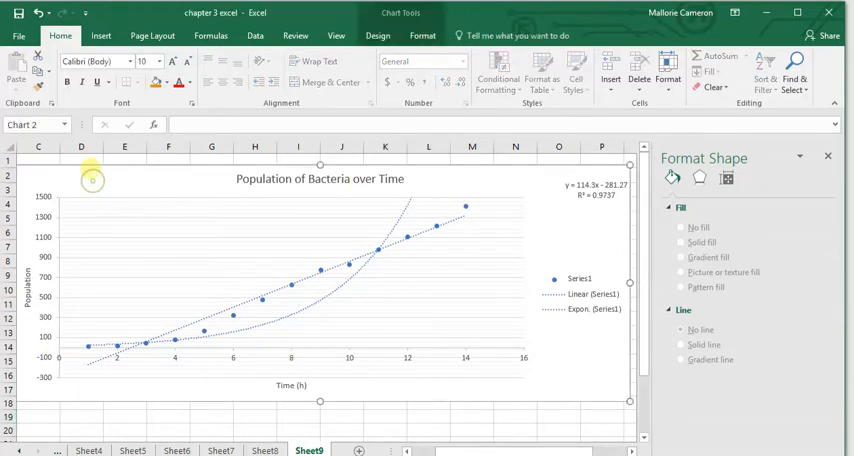
# Select the Population of Bacteria over Time chart on Sheet9
pyautogui.click(320, 280)
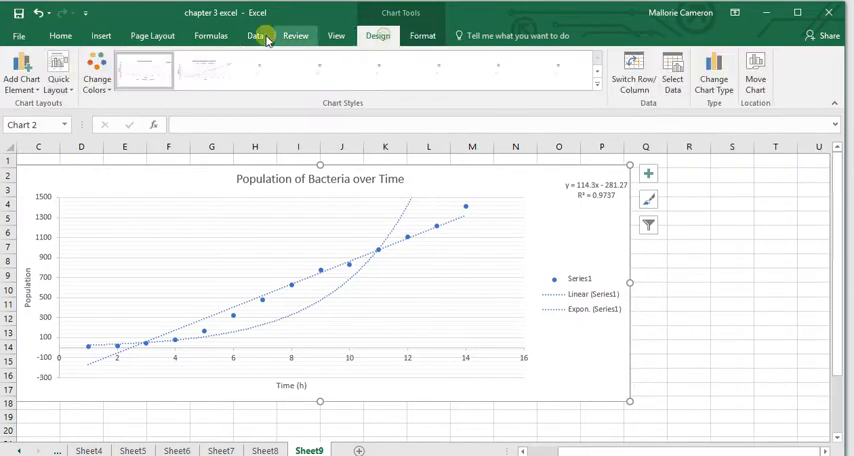
# Add a new trendline and change its type to Polynomial
pyautogui.click(22, 78)
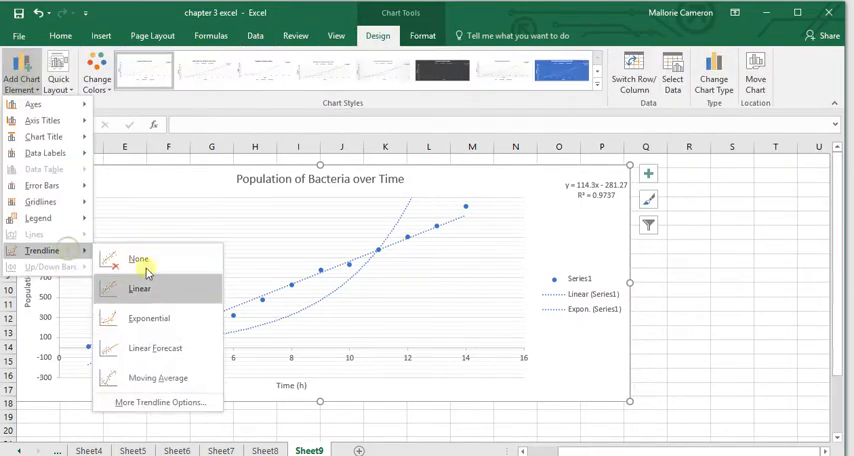
pyautogui.click(160, 402)
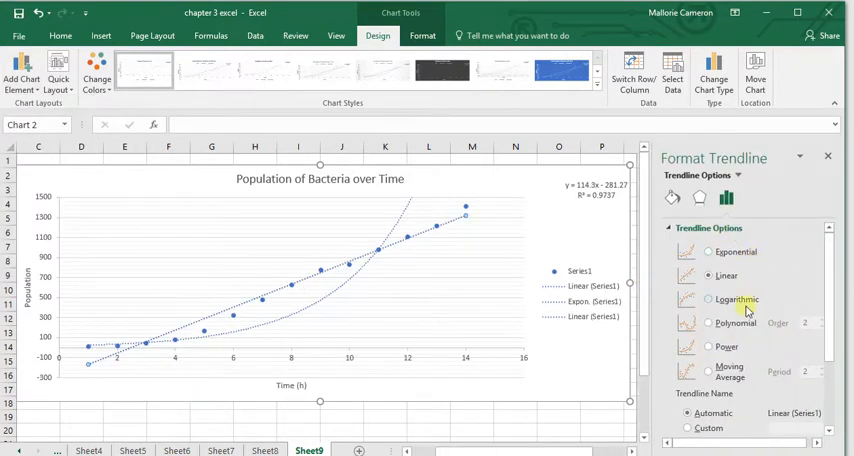
pyautogui.moveTo(744, 322)
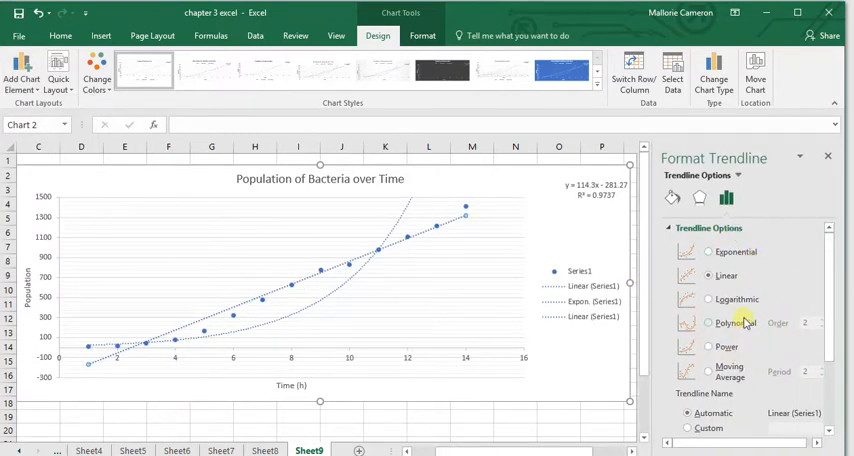
pyautogui.click(708, 322)
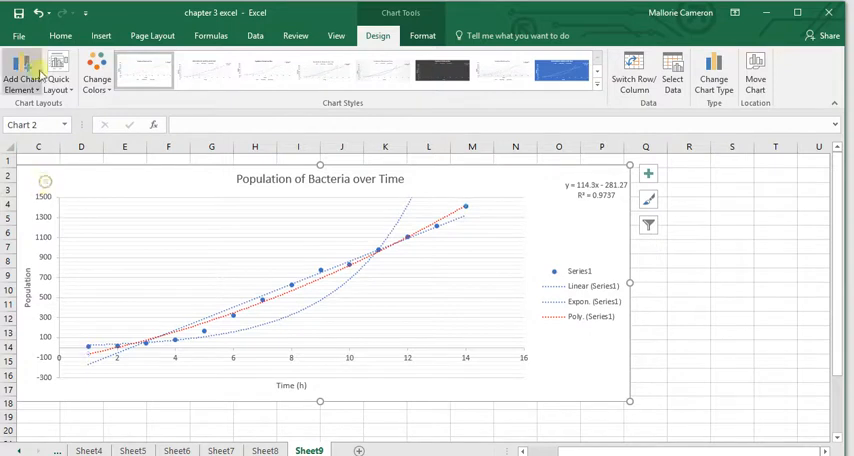
# Add another polynomial trendline and give it a solid coloured line in Fill & Line
pyautogui.click(22, 76)
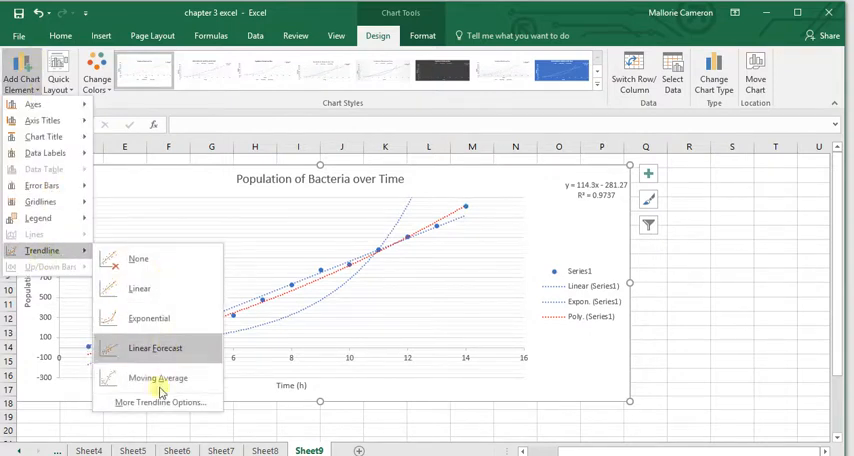
pyautogui.click(158, 402)
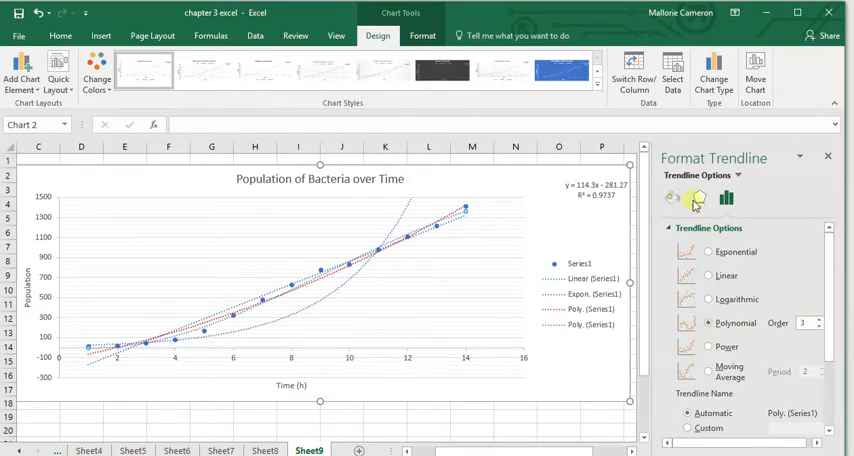
pyautogui.click(672, 196)
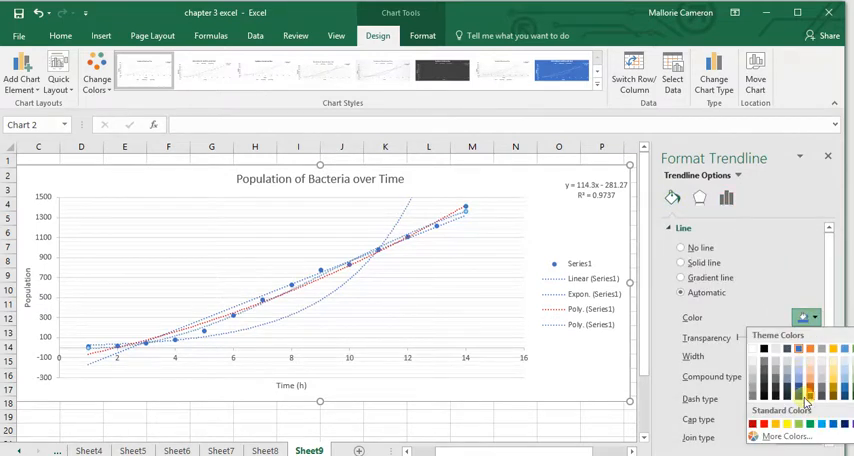
pyautogui.click(680, 262)
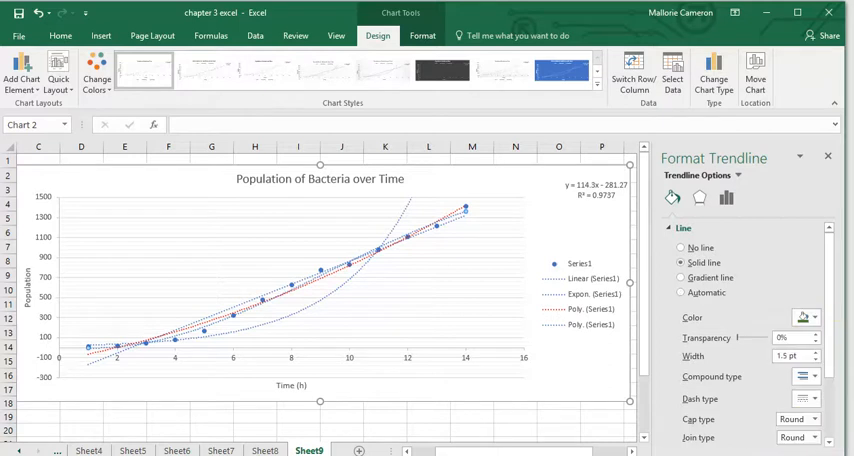
pyautogui.scroll(-3)
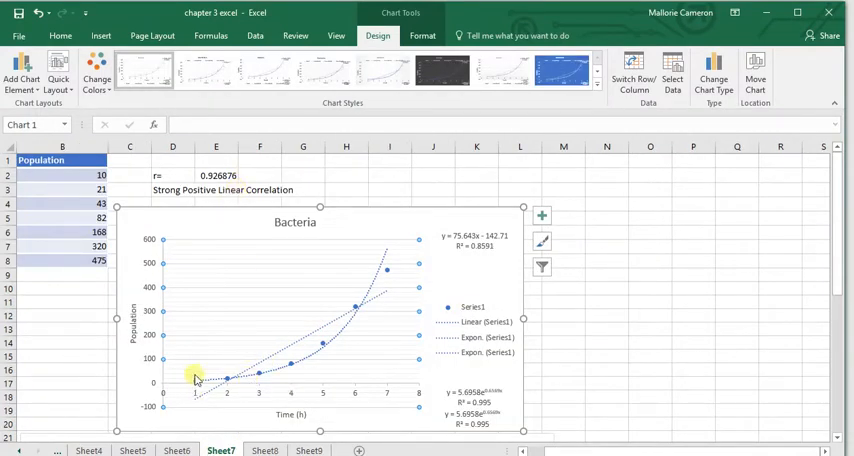
pyautogui.moveTo(192, 382)
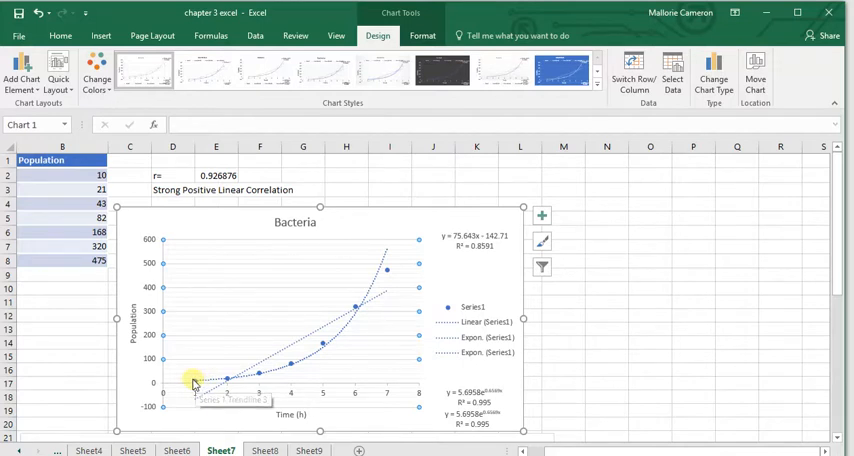
pyautogui.moveTo(378, 274)
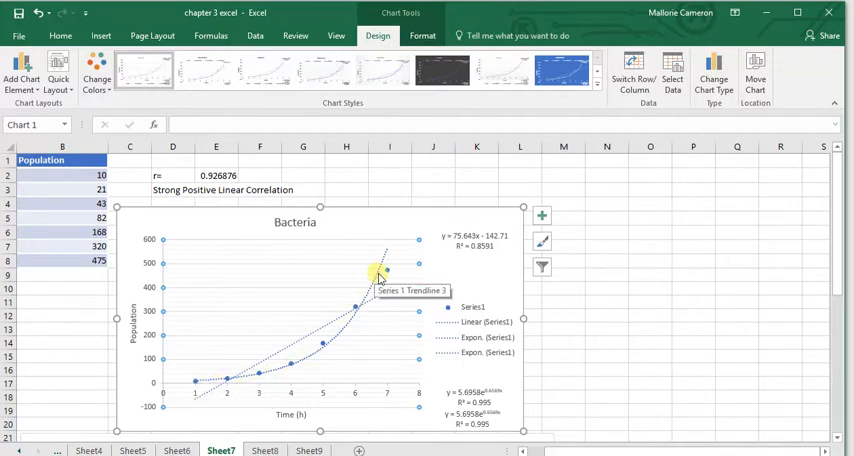
pyautogui.moveTo(424, 140)
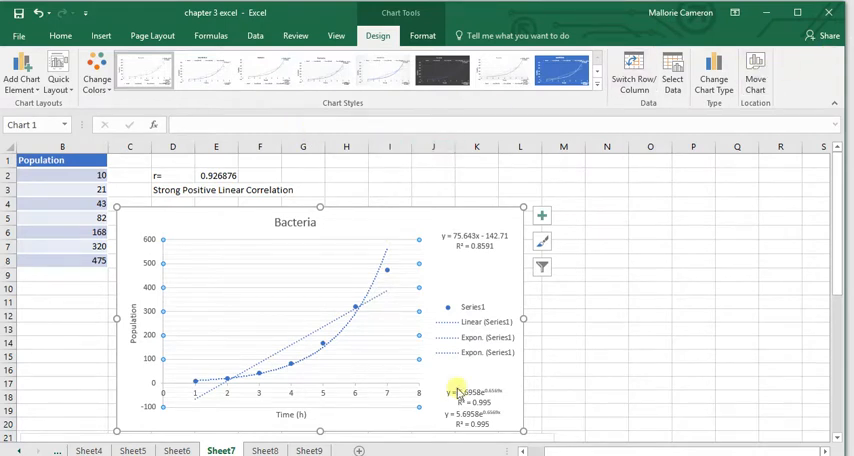
# Switch back to Sheet9 to view the chart's linear, exponential and polynomial trendlines
pyautogui.click(308, 450)
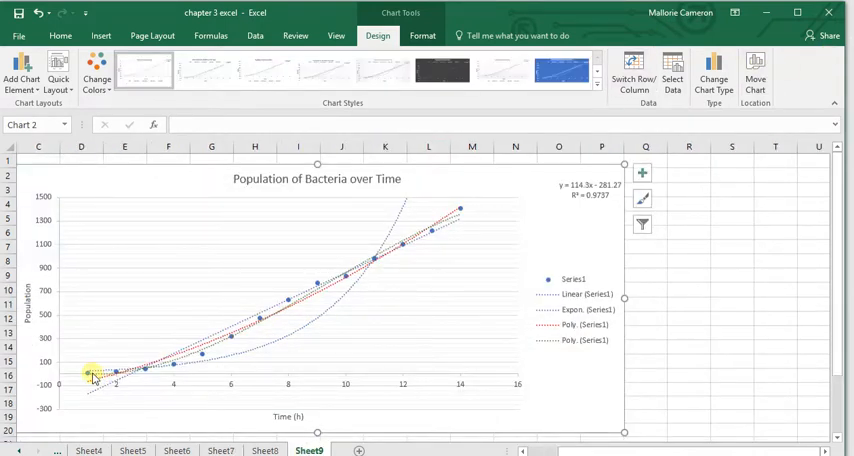
pyautogui.moveTo(256, 312)
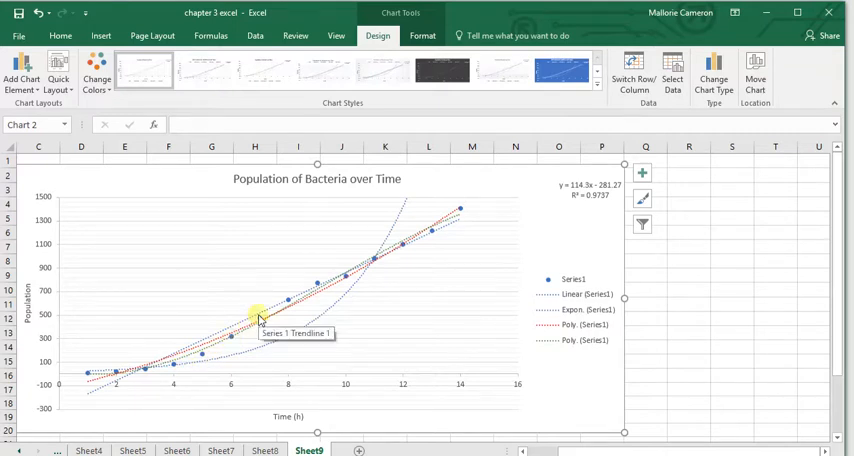
pyautogui.moveTo(110, 336)
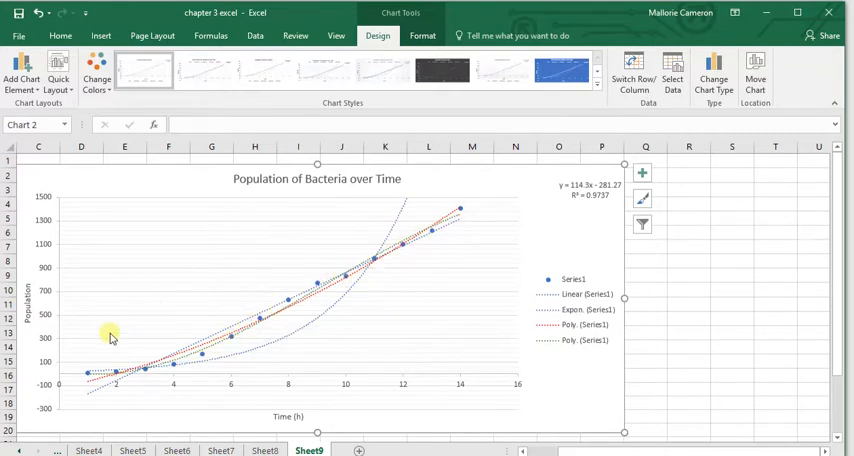
pyautogui.moveTo(112, 392)
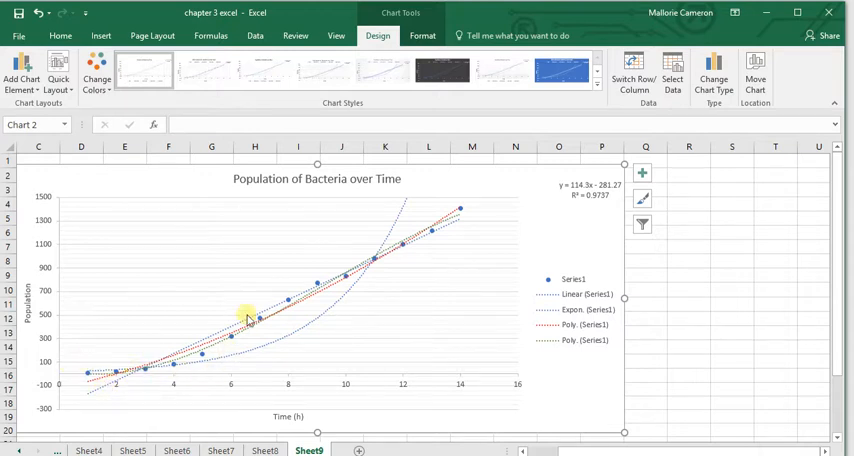
pyautogui.moveTo(212, 320)
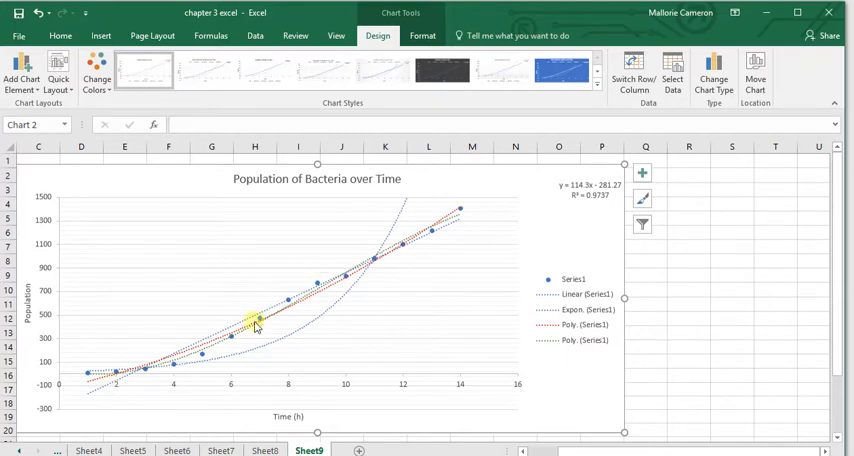
pyautogui.moveTo(256, 324)
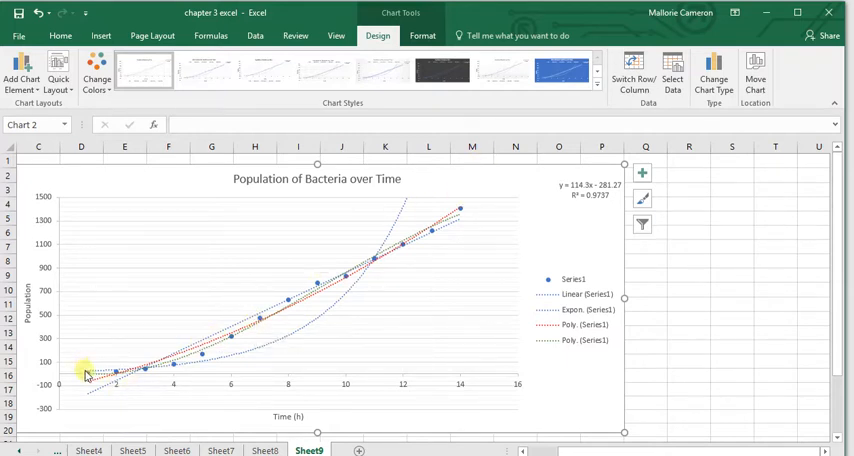
pyautogui.moveTo(160, 208)
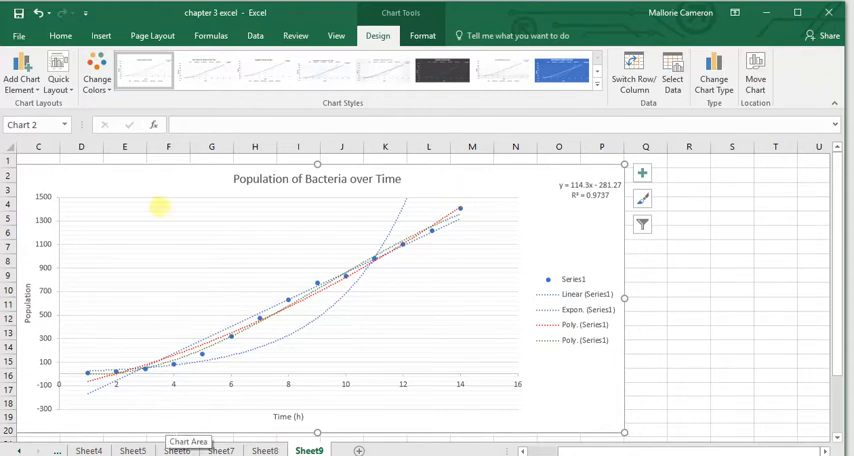